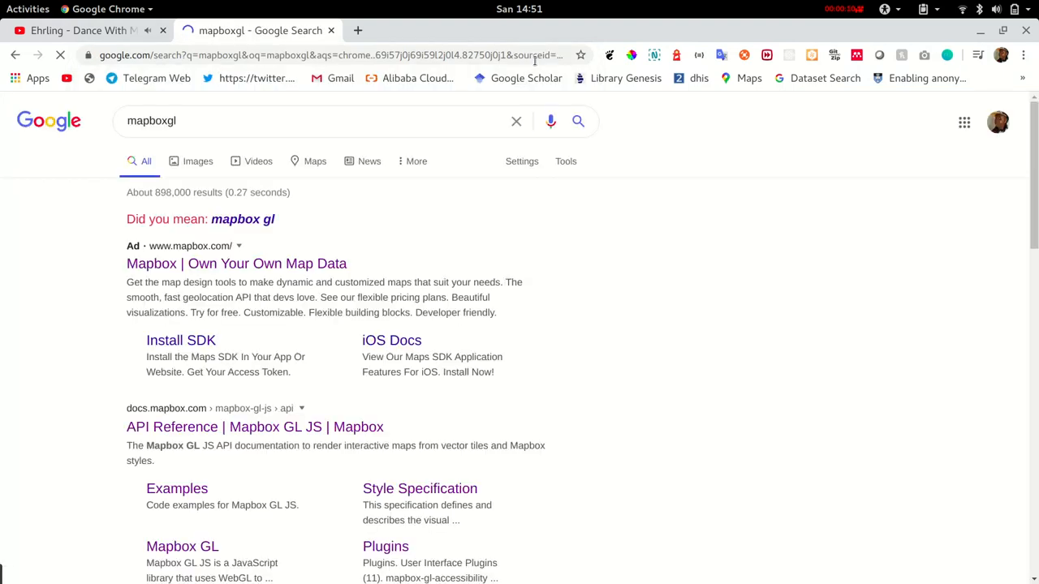
# Open the 'API Reference | Mapbox GL JS | Mapbox' result for the mapboxgl search
pyautogui.scroll(-3)
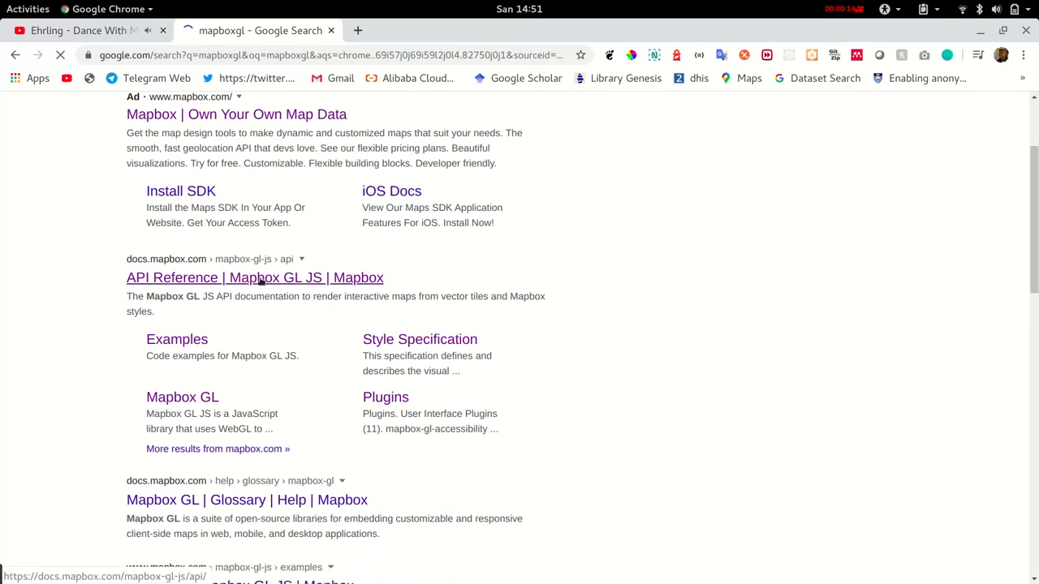
pyautogui.click(253, 277)
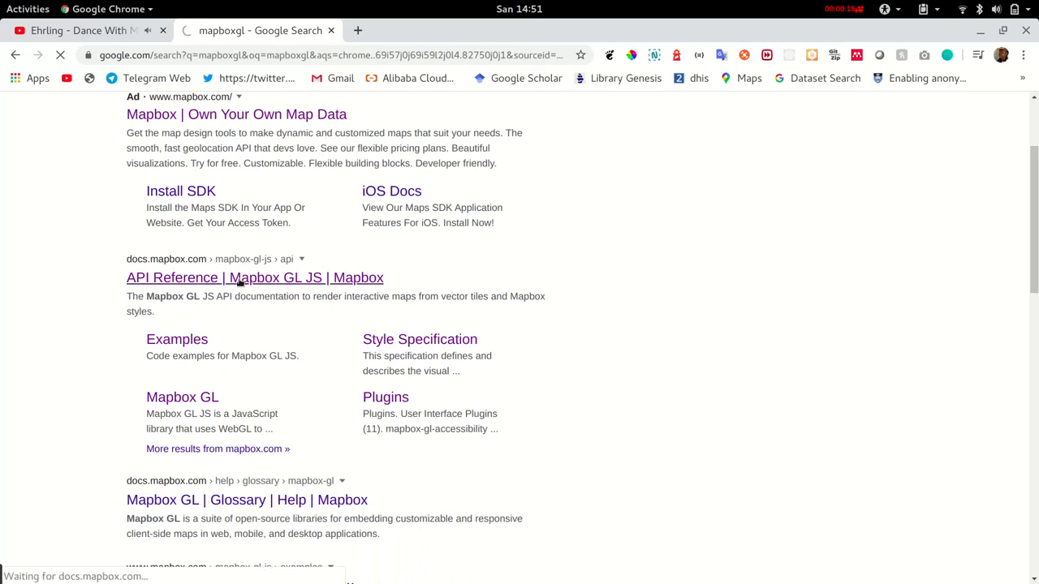
# Read down the Overview page through the Quickstart and CSP Directives sections
pyautogui.click(253, 277)
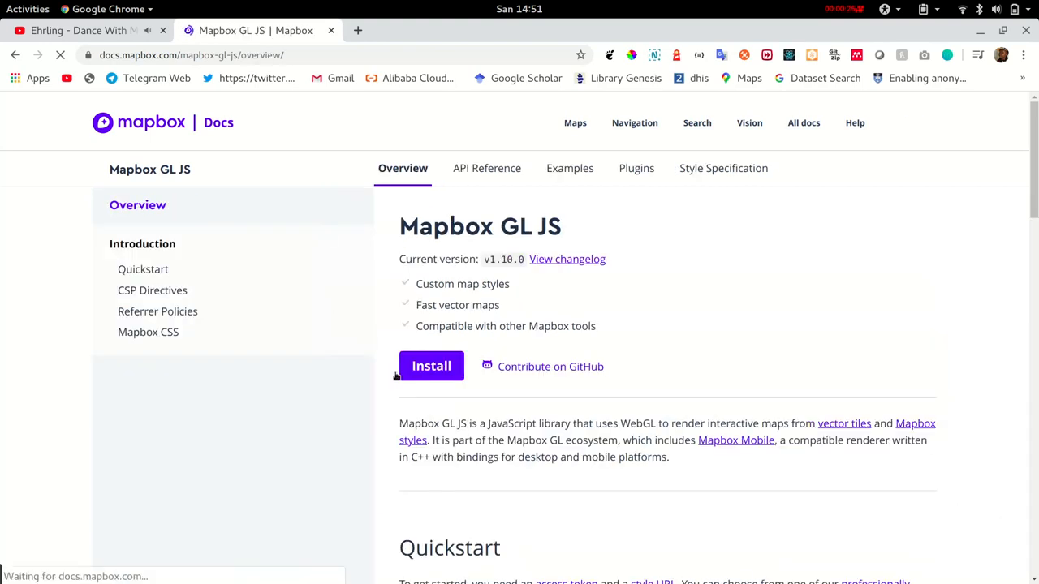
pyautogui.scroll(-3)
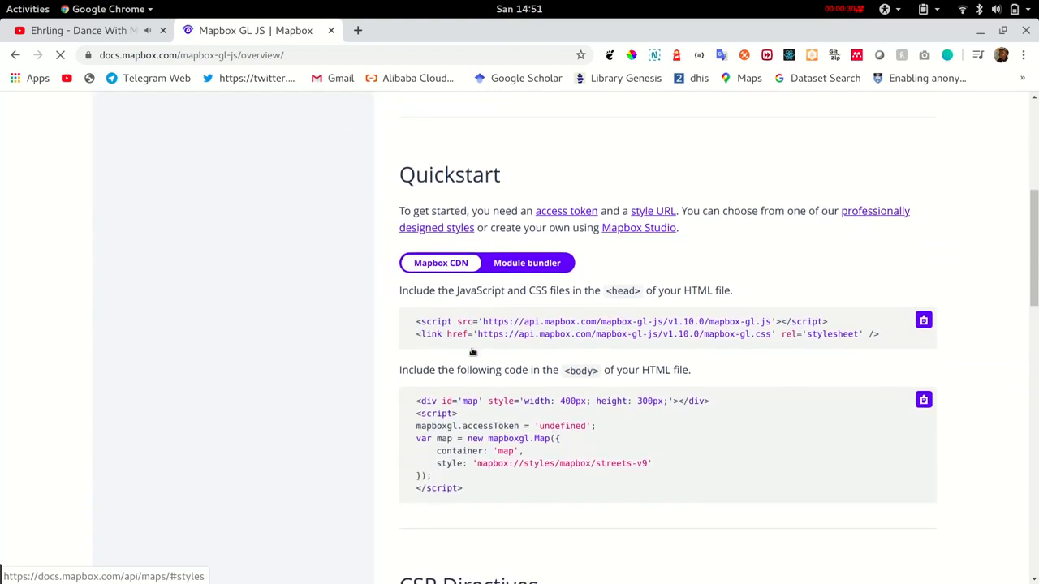
pyautogui.scroll(-3)
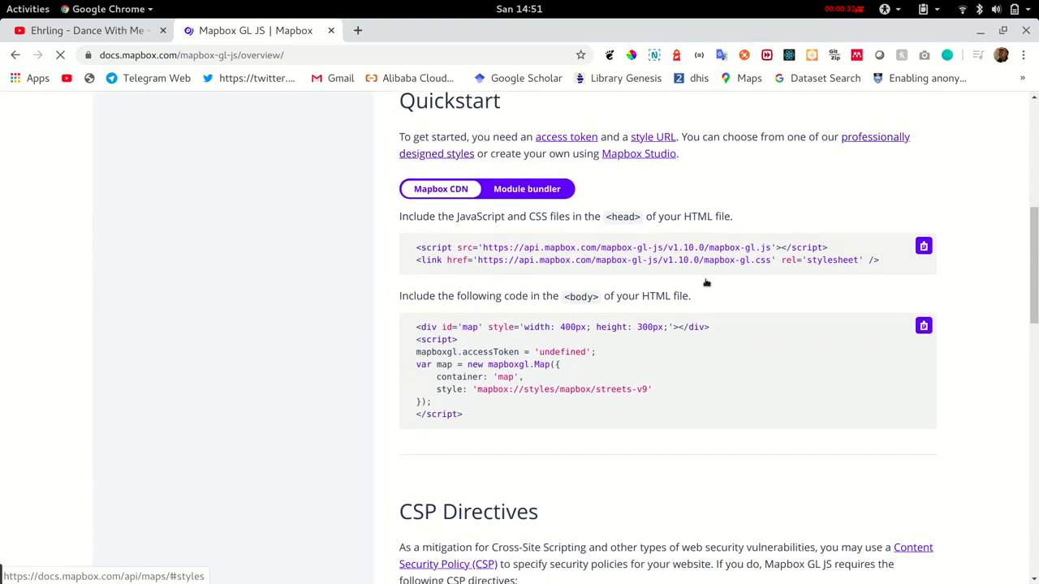
pyautogui.scroll(-3)
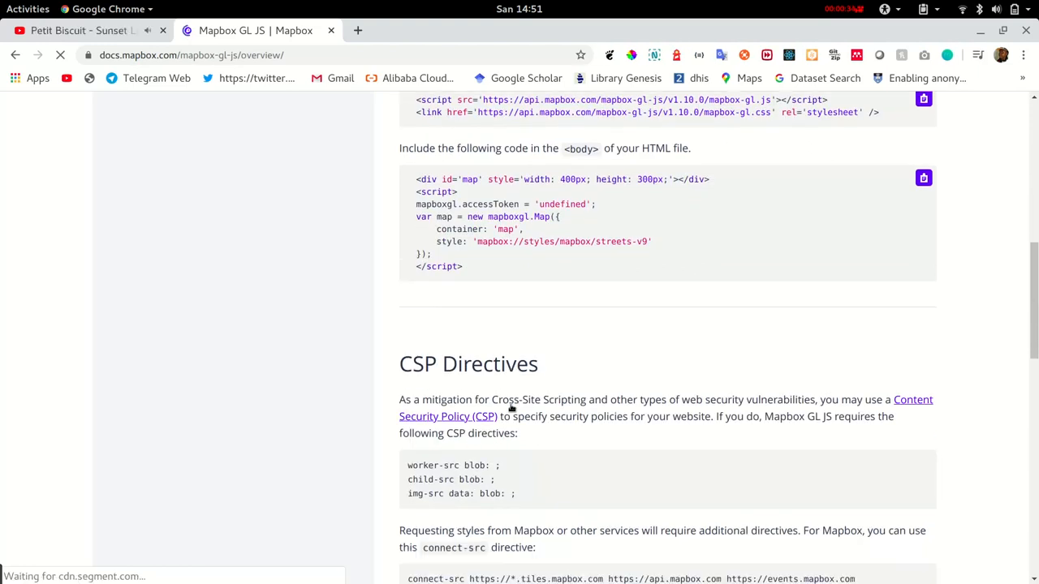
pyautogui.scroll(-3)
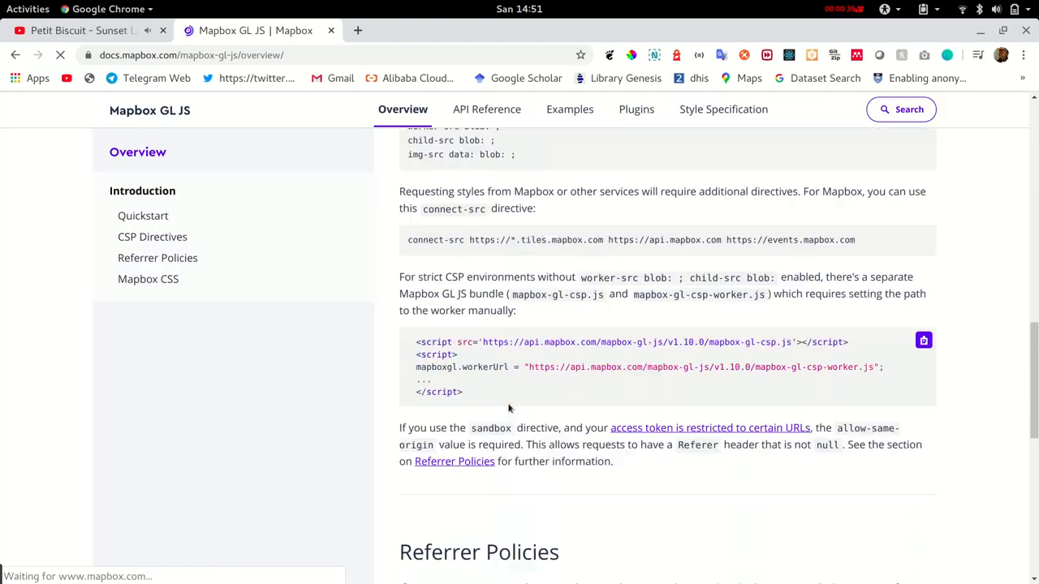
pyautogui.scroll(-3)
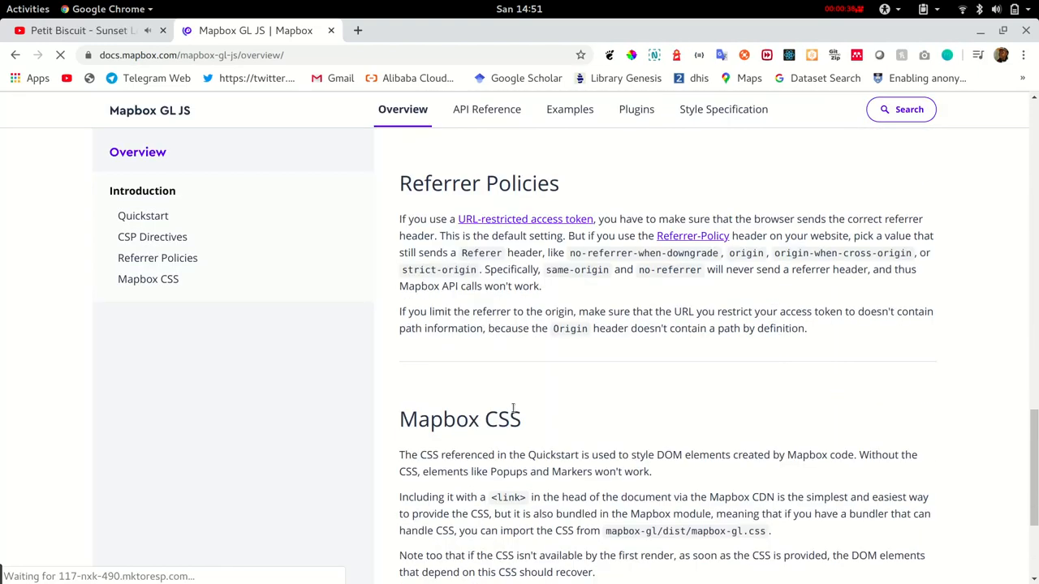
pyautogui.scroll(-3)
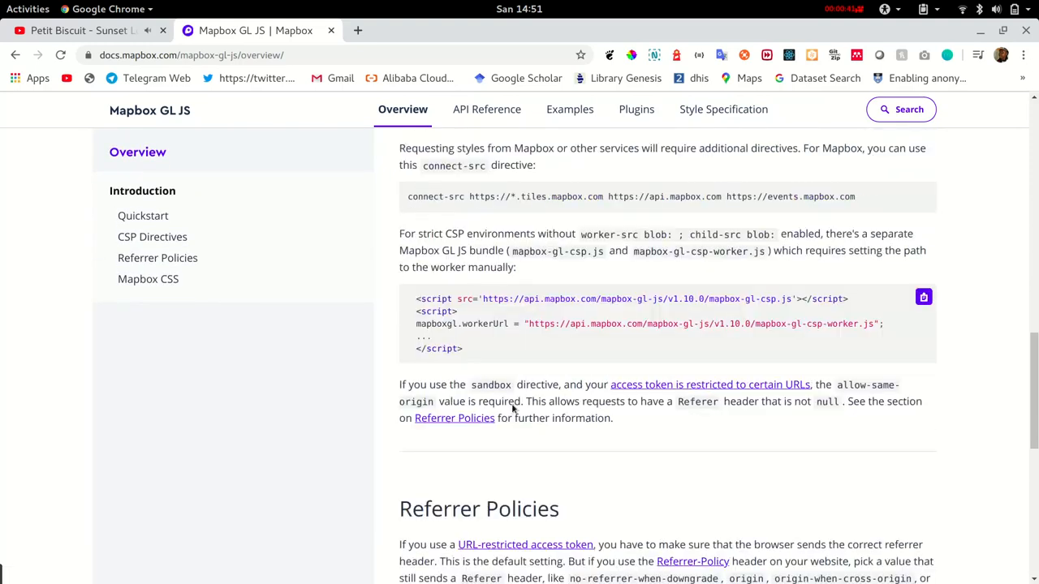
pyautogui.scroll(3)
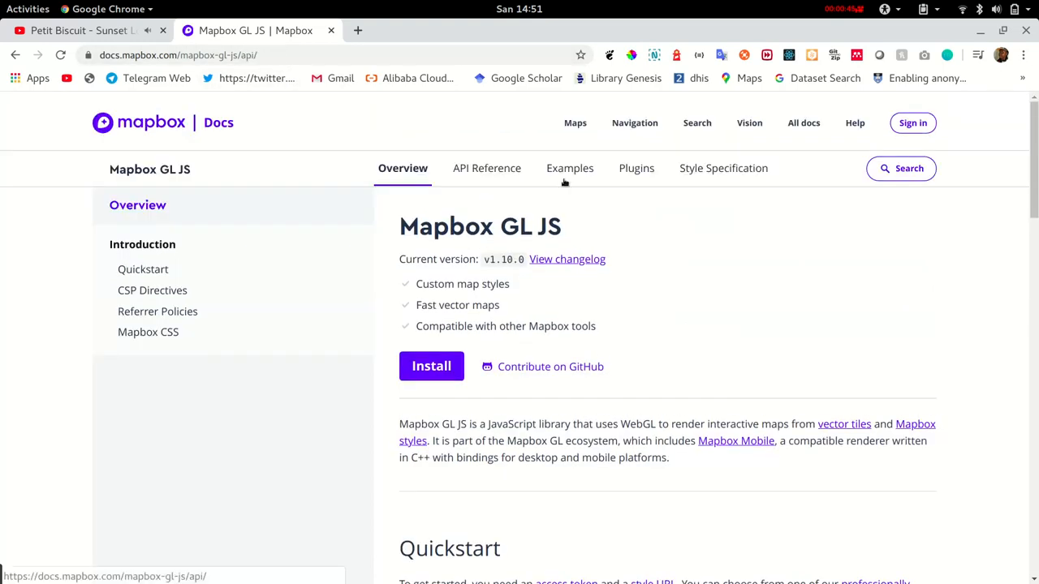
pyautogui.moveTo(495, 185)
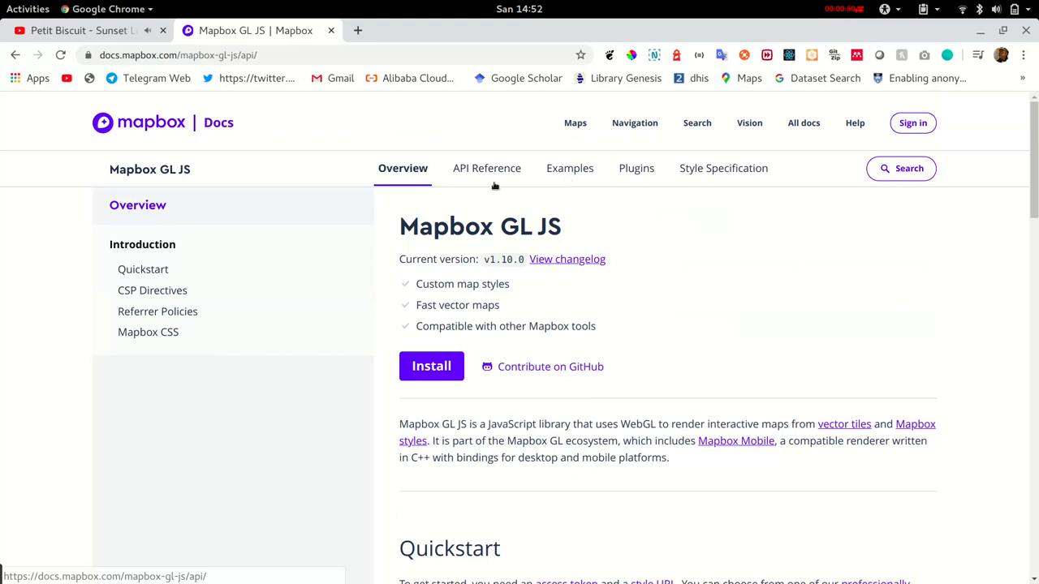
pyautogui.moveTo(658, 180)
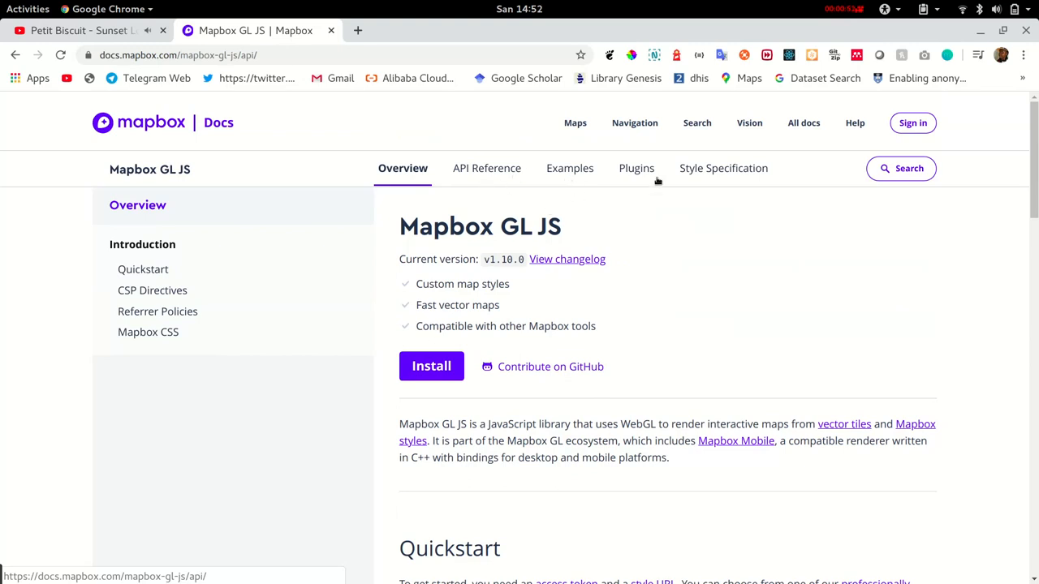
pyautogui.moveTo(515, 176)
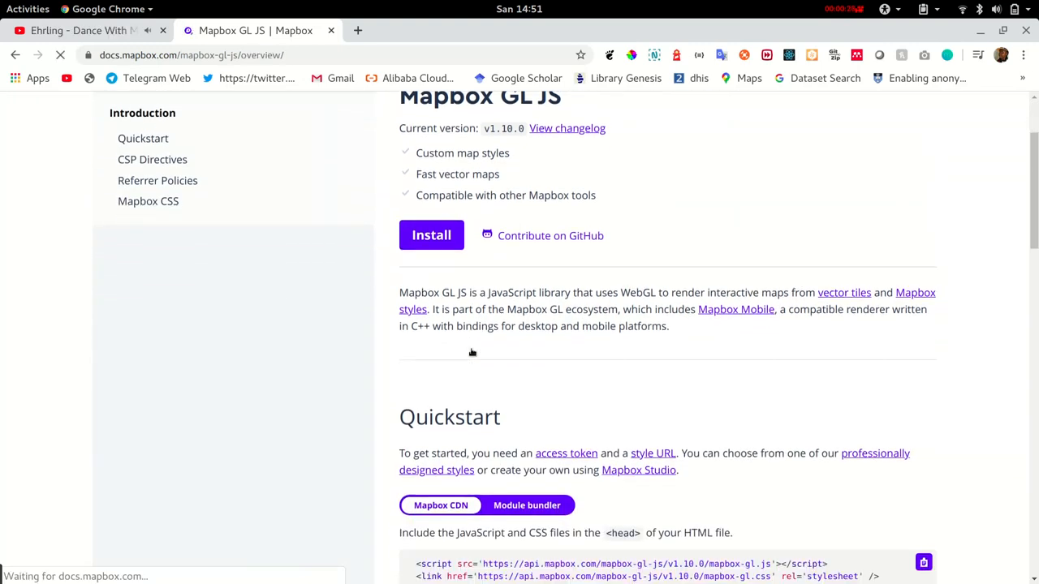
# Continue through the Referrer Policies and Mapbox CSS sections of the Overview
pyautogui.scroll(-3)
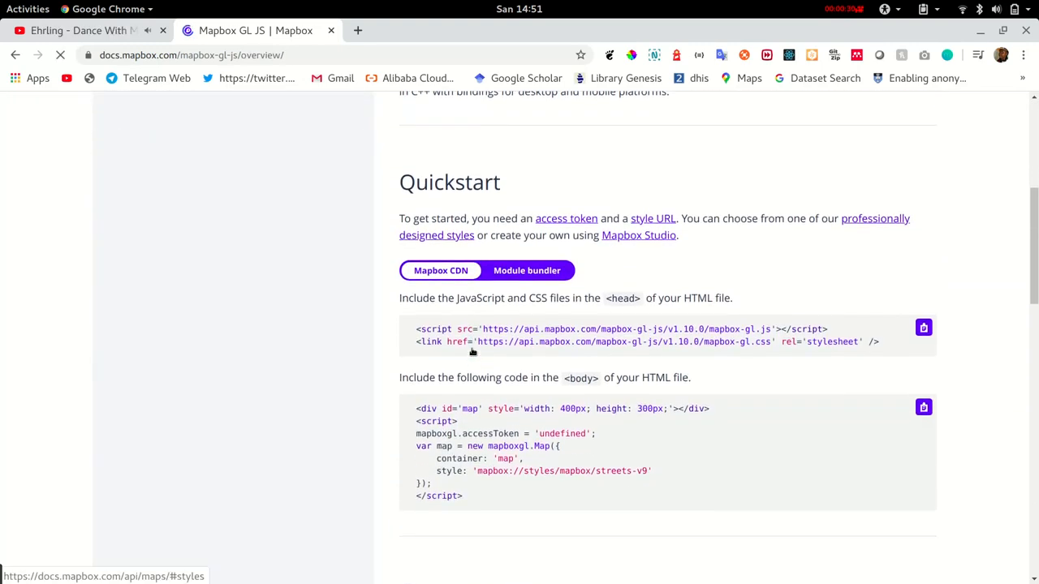
pyautogui.scroll(-3)
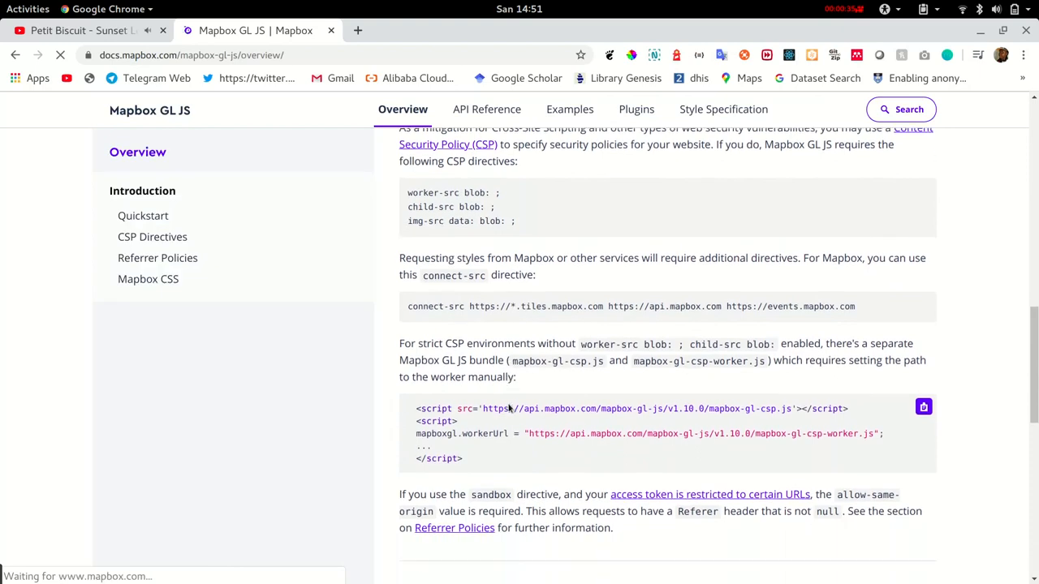
pyautogui.scroll(-3)
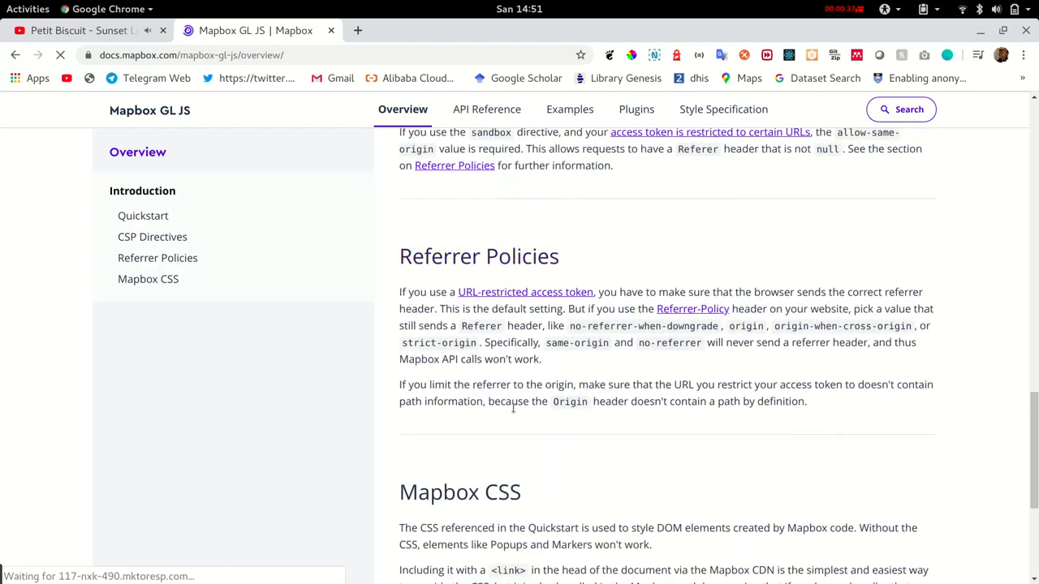
pyautogui.scroll(-3)
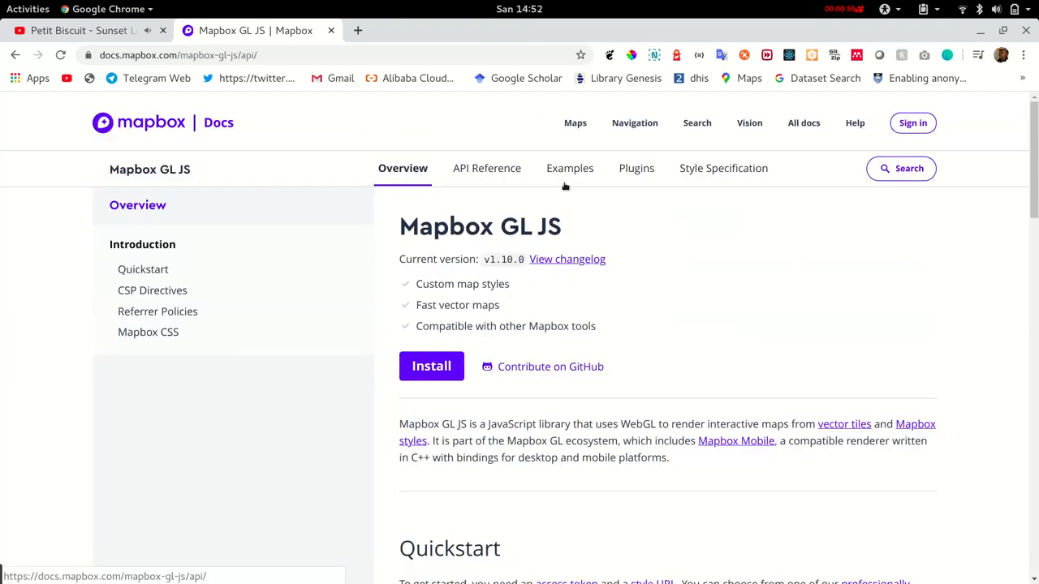
# Browse the Examples gallery's Getting started, Styles and Layers example cards
pyautogui.click(487, 168)
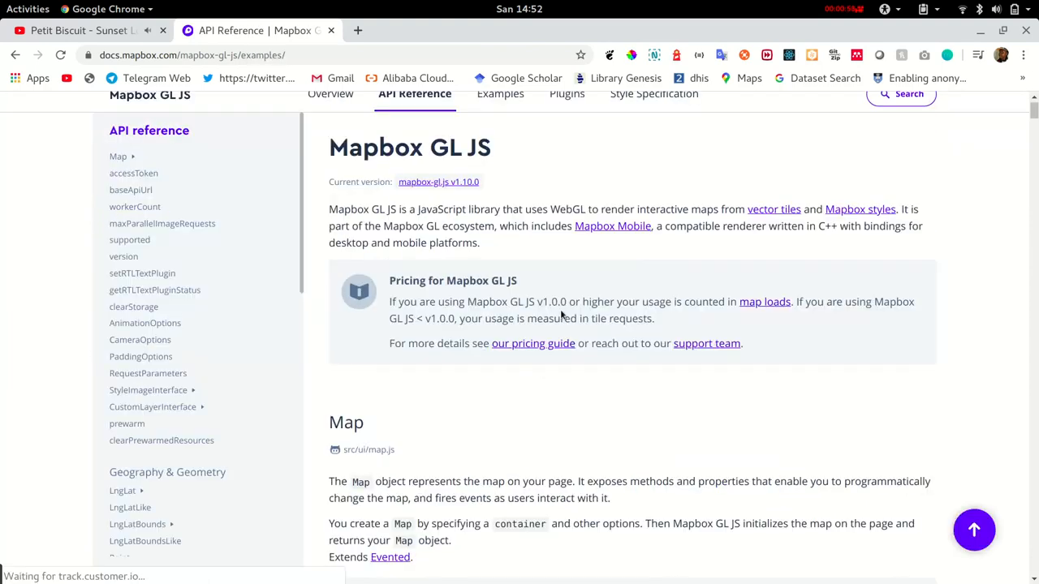
pyautogui.click(500, 92)
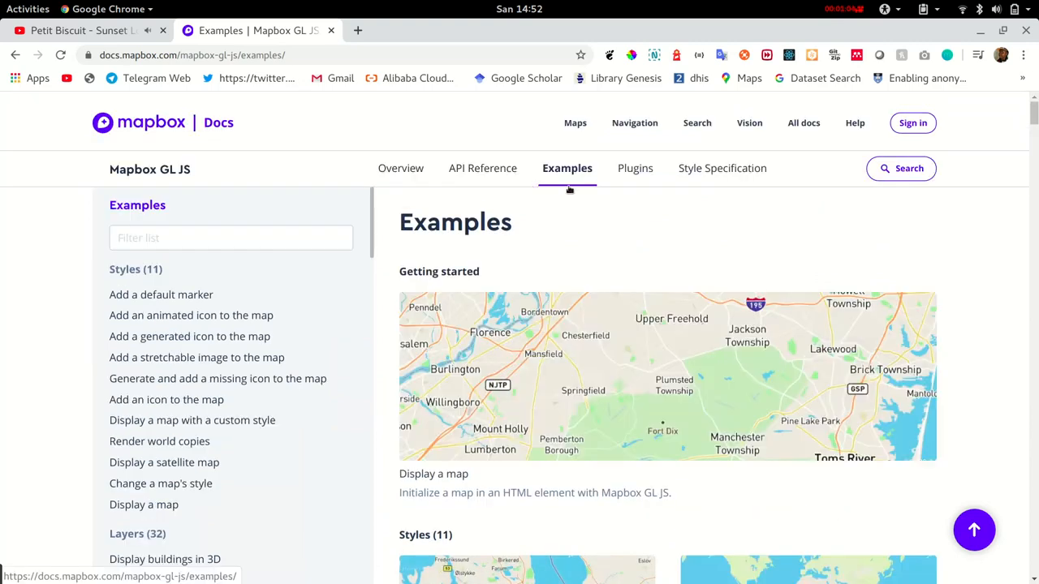
pyautogui.scroll(-3)
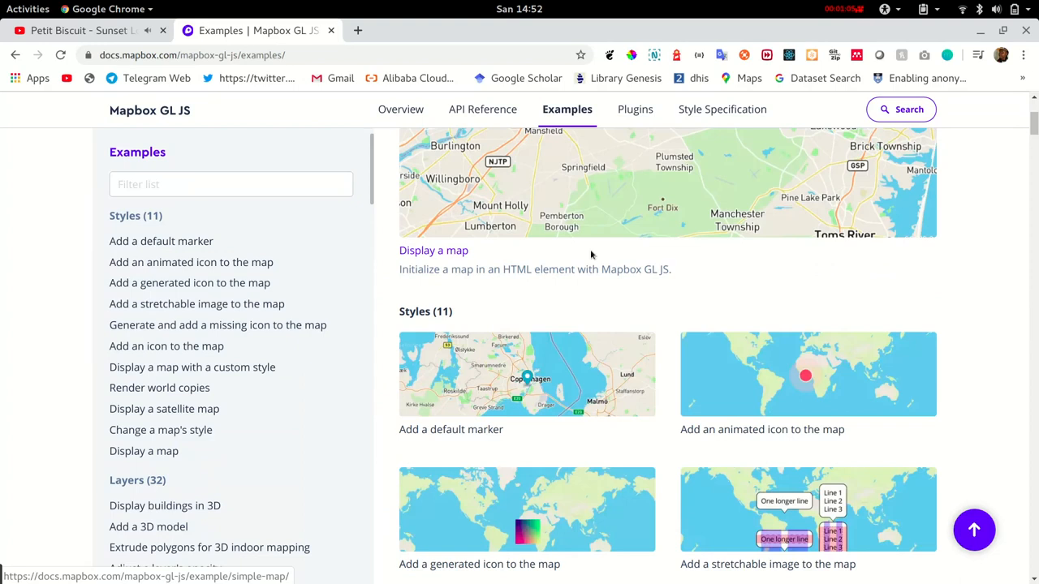
pyautogui.scroll(-3)
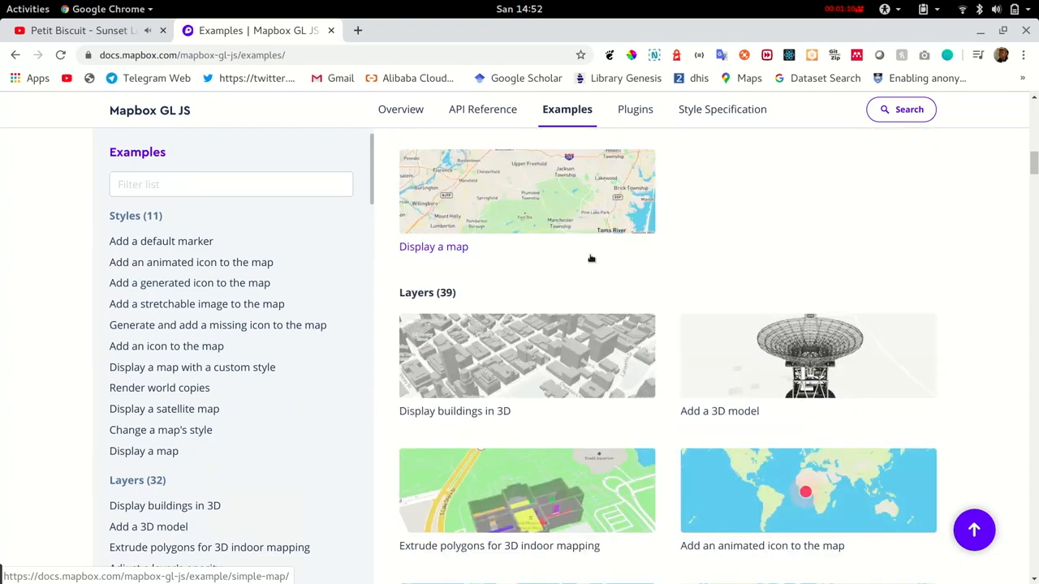
pyautogui.scroll(-3)
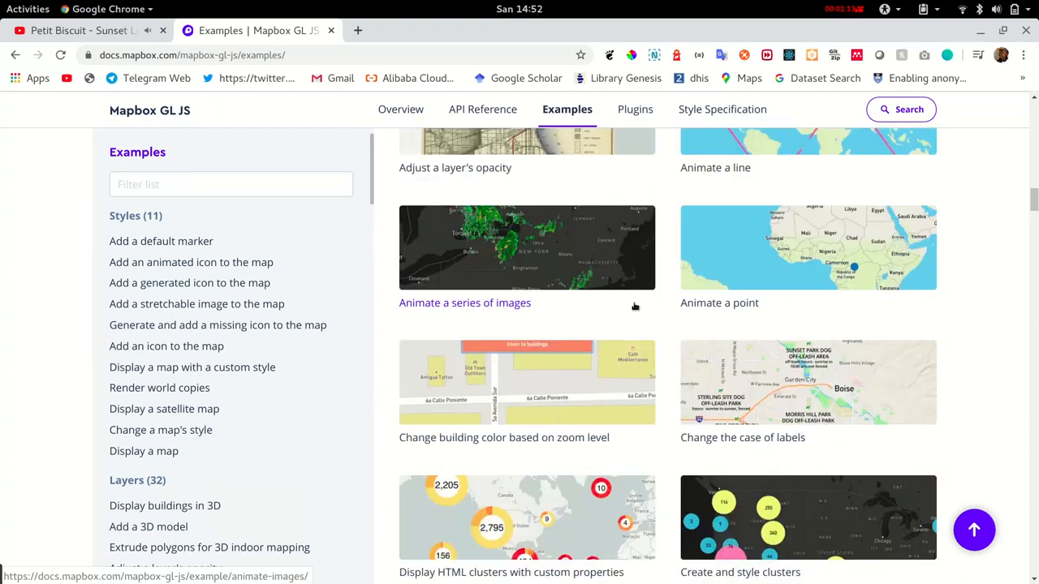
pyautogui.scroll(-3)
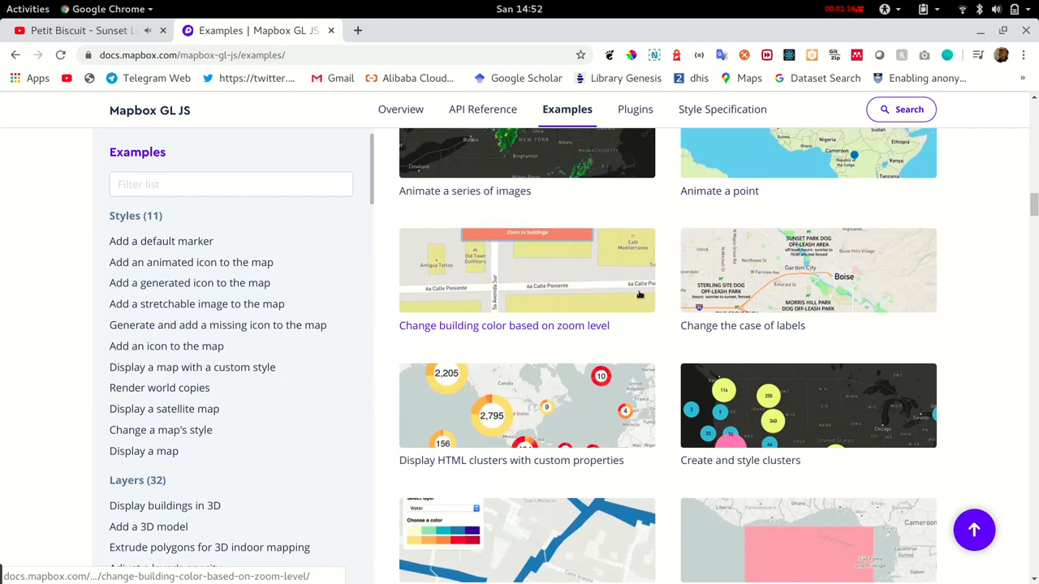
# View the 'Change building color based on zoom level' example and zoom its map to the buildings
pyautogui.click(503, 324)
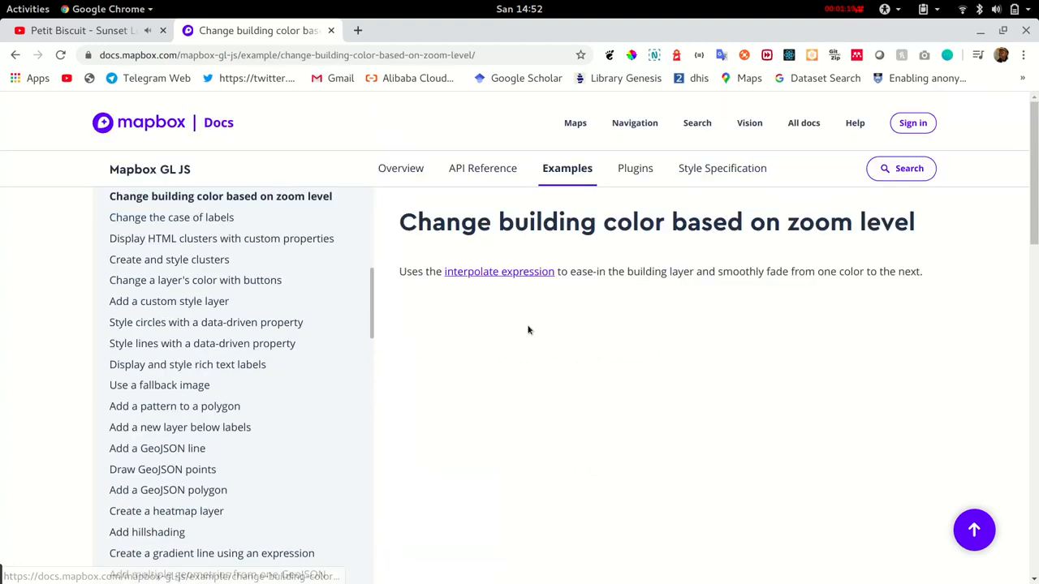
pyautogui.scroll(-3)
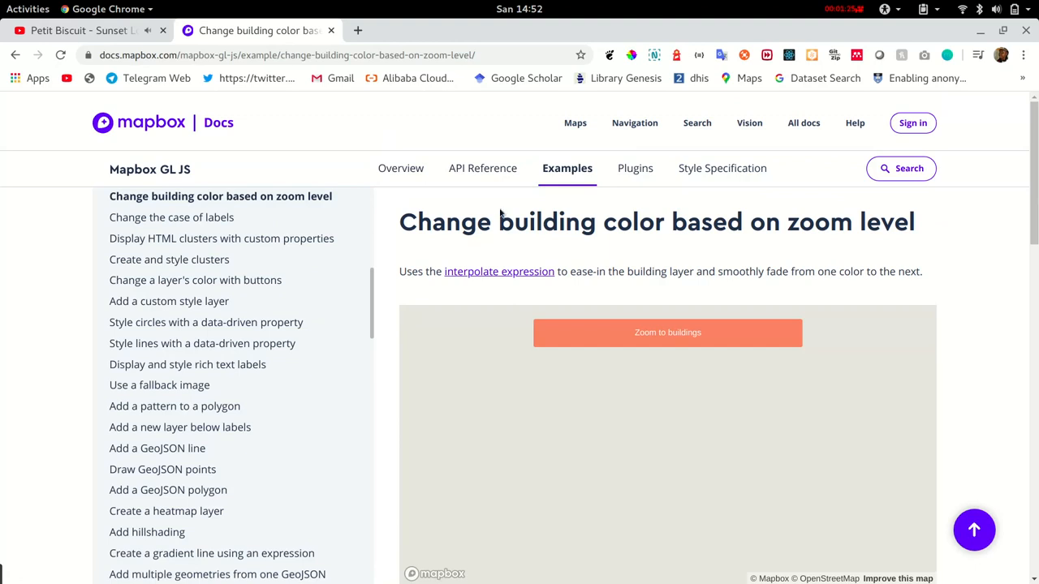
pyautogui.click(667, 331)
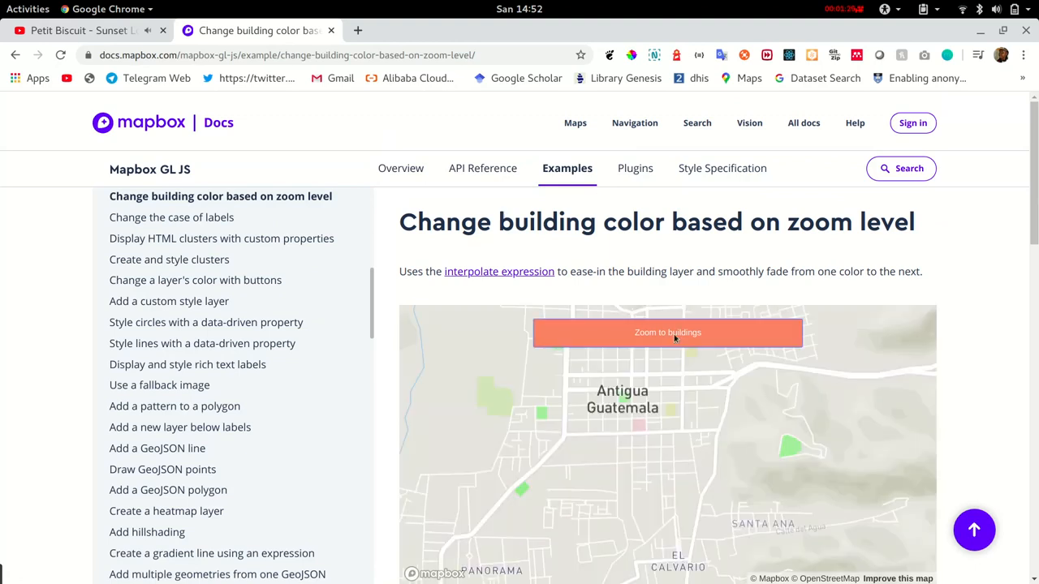
pyautogui.click(667, 331)
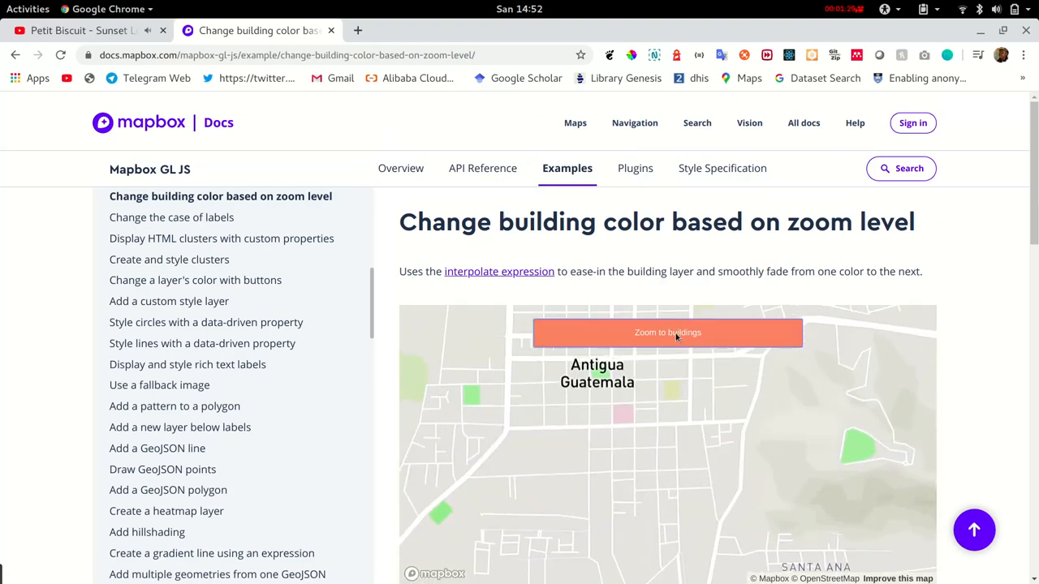
# Review the example's code, then go to the Plugins page
pyautogui.scroll(-3)
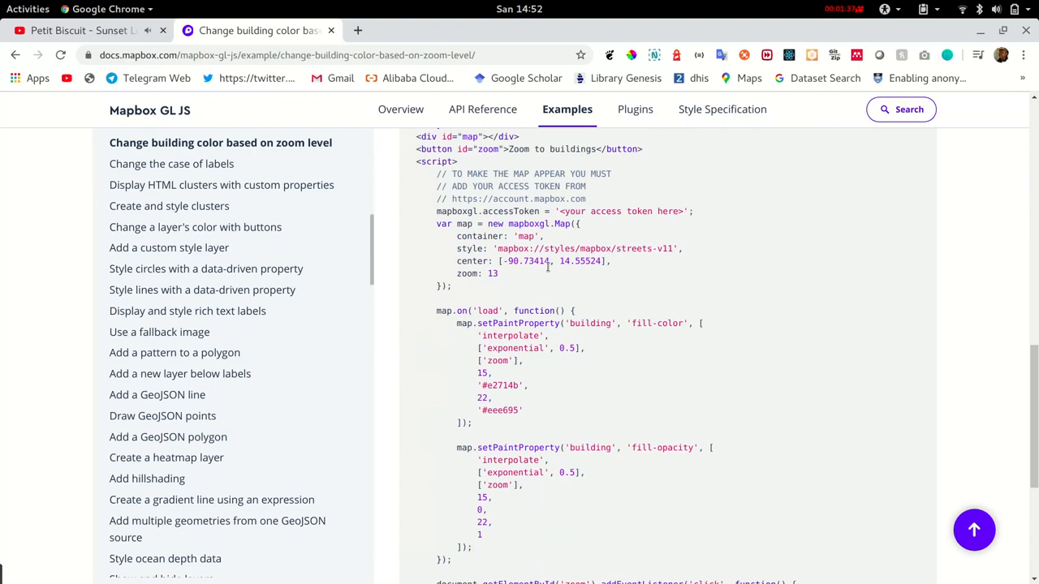
pyautogui.scroll(-3)
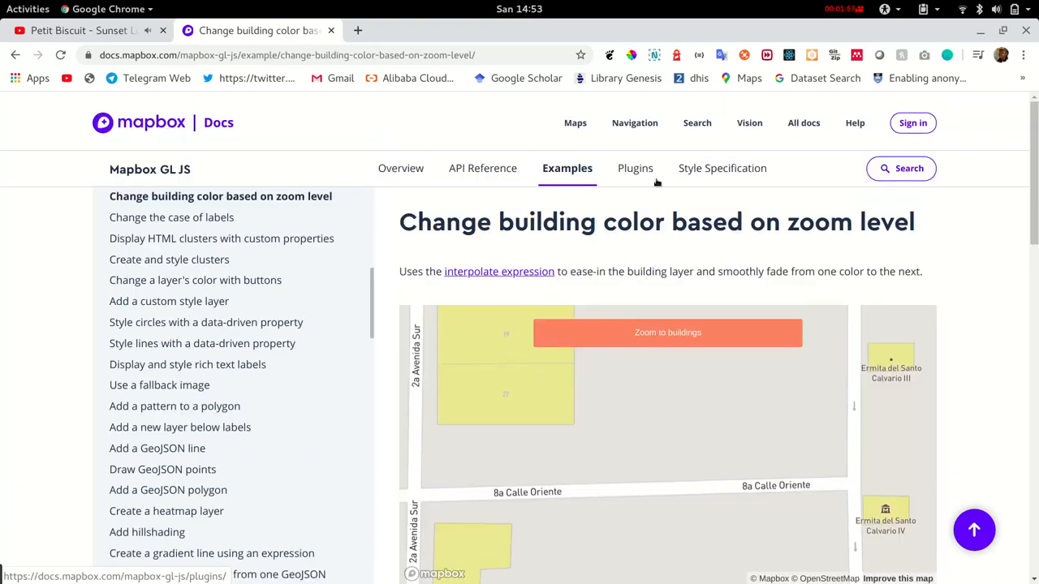
pyautogui.click(635, 168)
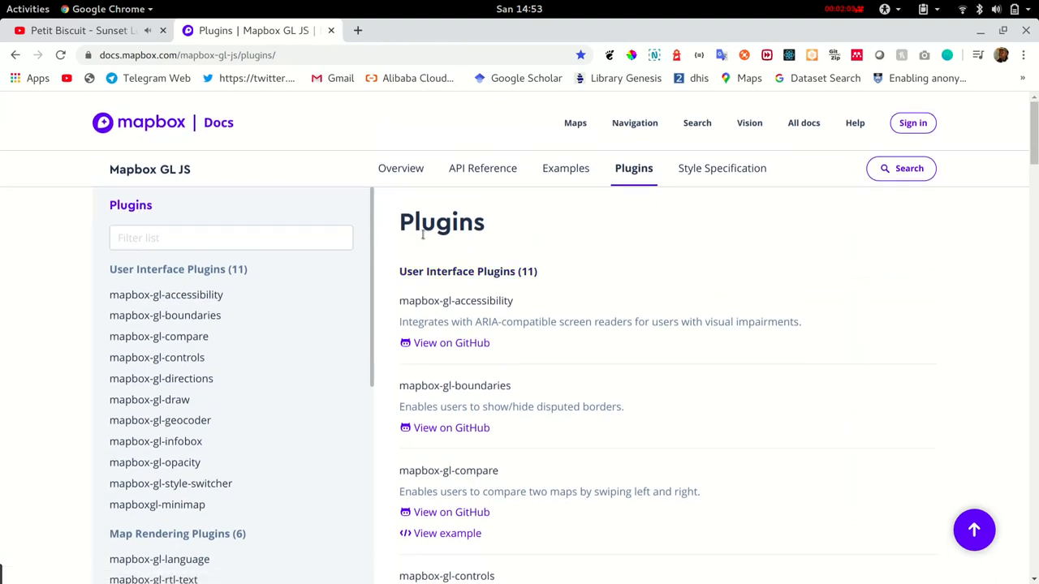
# Open the mapbox-gl-controls 'View on GitHub' link in a new tab from the plugins list
pyautogui.scroll(-3)
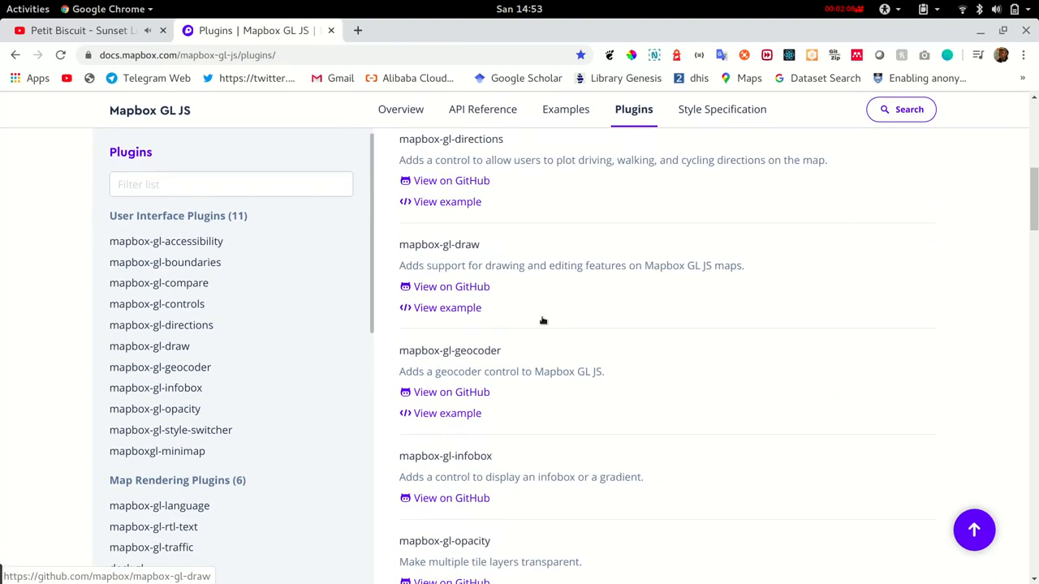
pyautogui.scroll(-3)
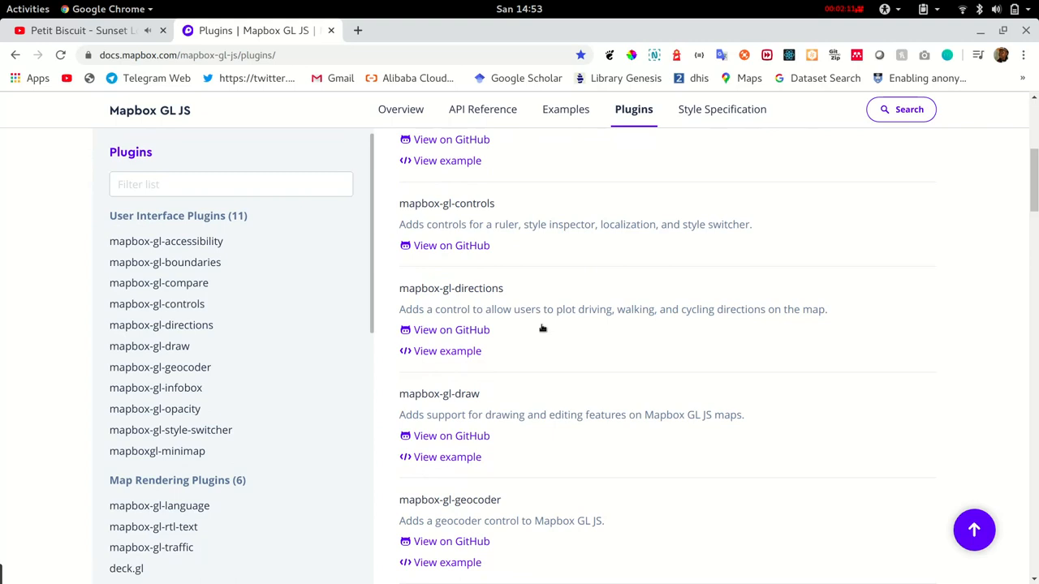
pyautogui.rightClick(451, 357)
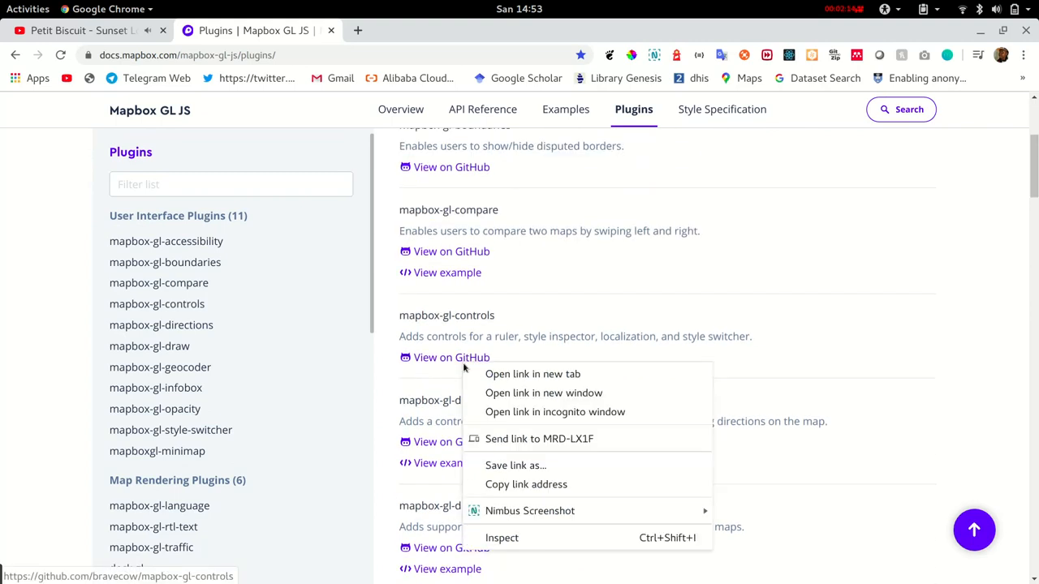
pyautogui.click(533, 373)
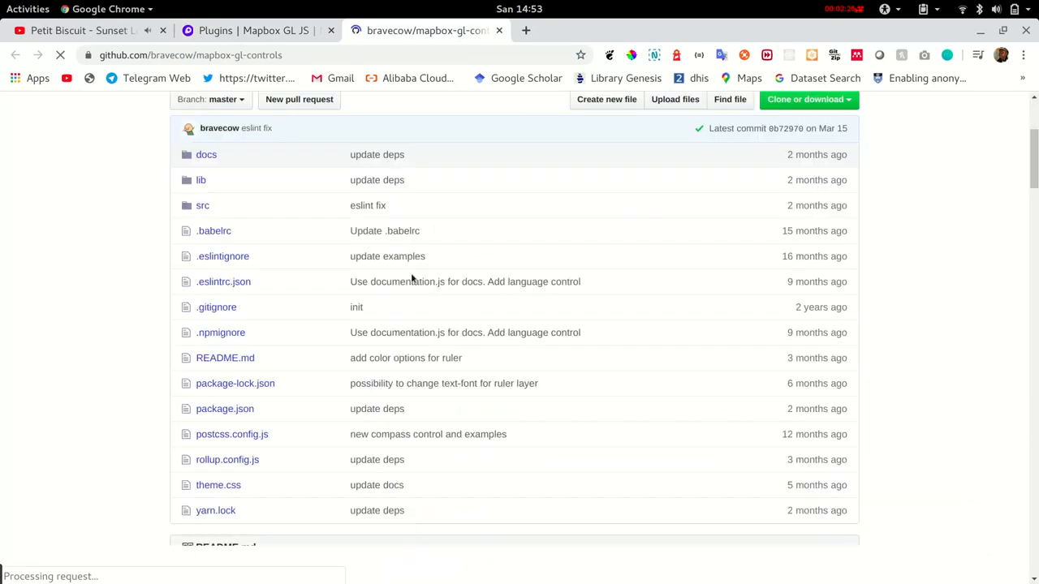
# Read the mapbox-gl-controls README usage and ruler control sections, then return to the plugins docs
pyautogui.scroll(-3)
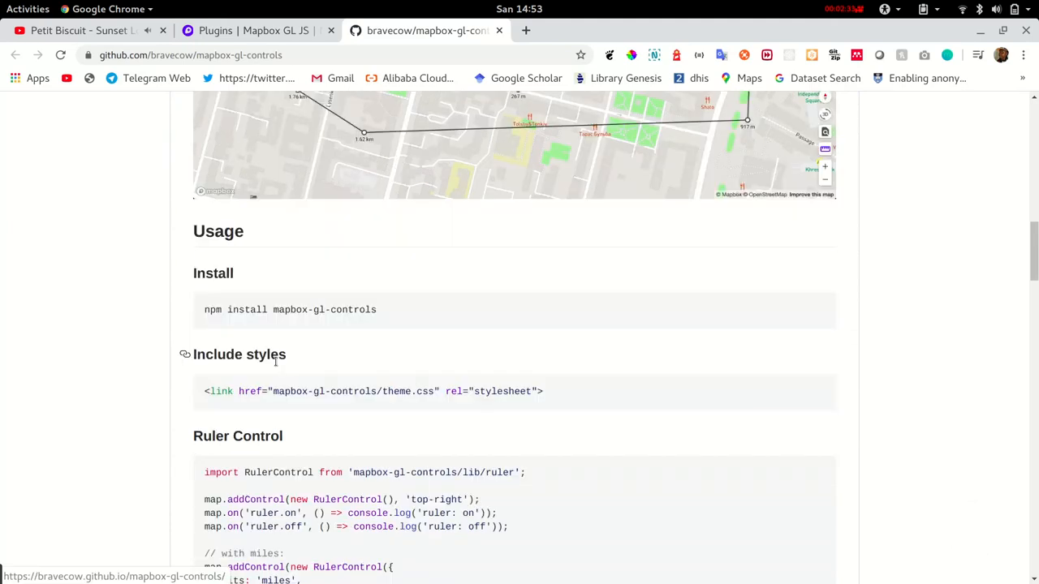
pyautogui.scroll(-3)
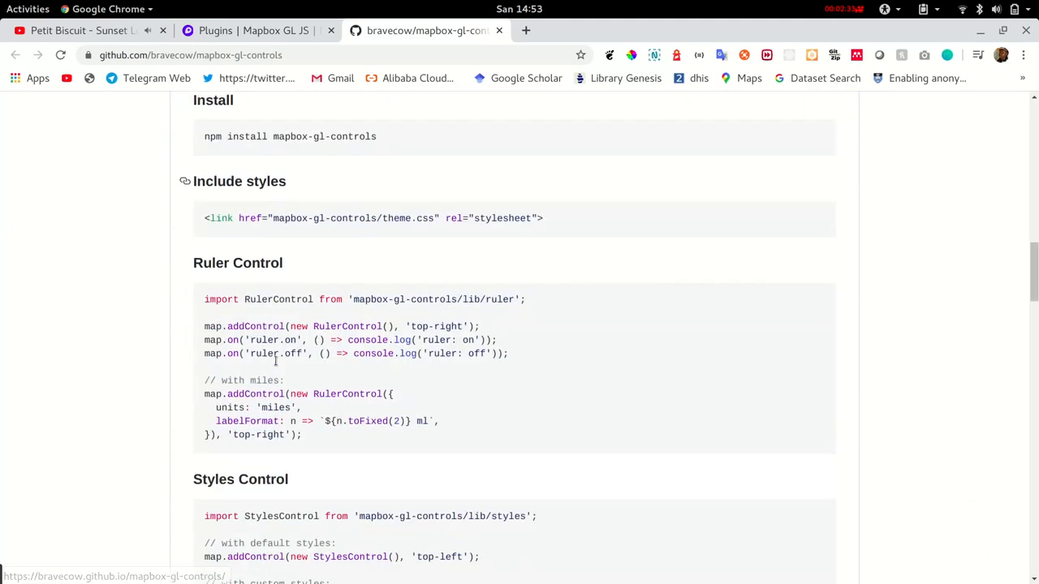
pyautogui.click(251, 30)
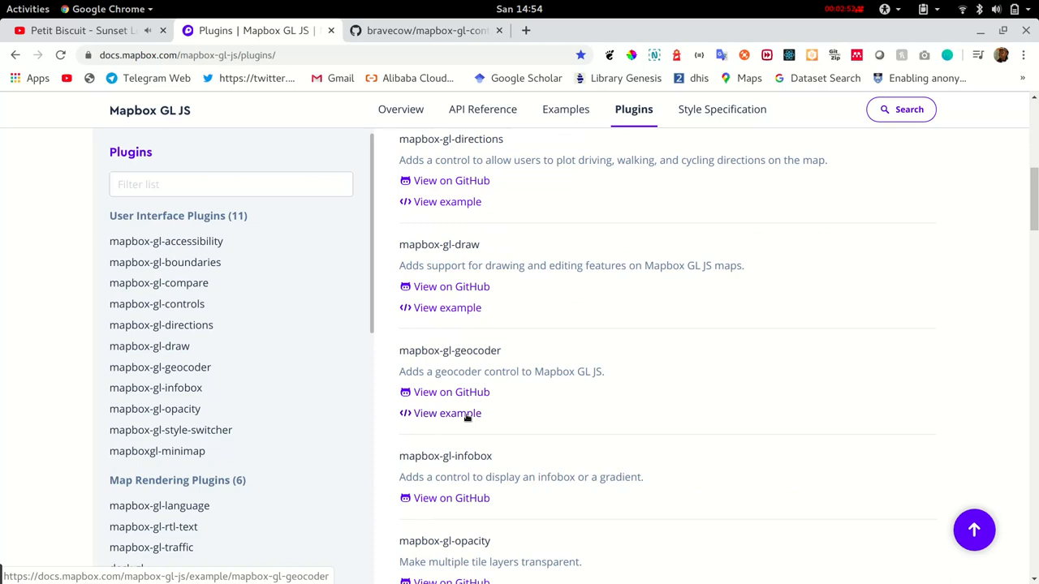
# Search the mapbox-gl-geocoder demo map for 'nairobi' and pick Nairobi, Kenya
pyautogui.click(446, 413)
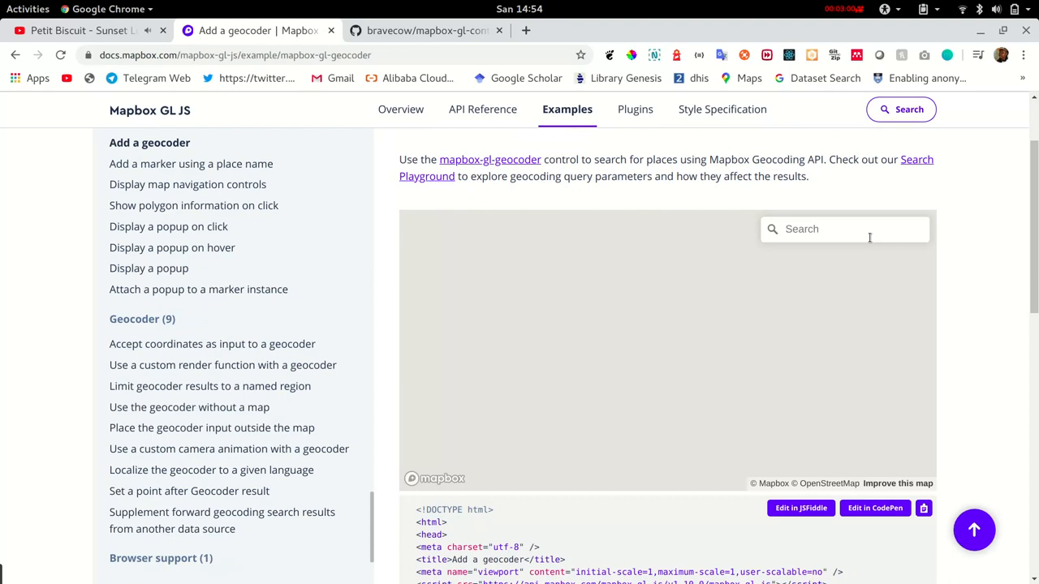
pyautogui.write('nairobi')
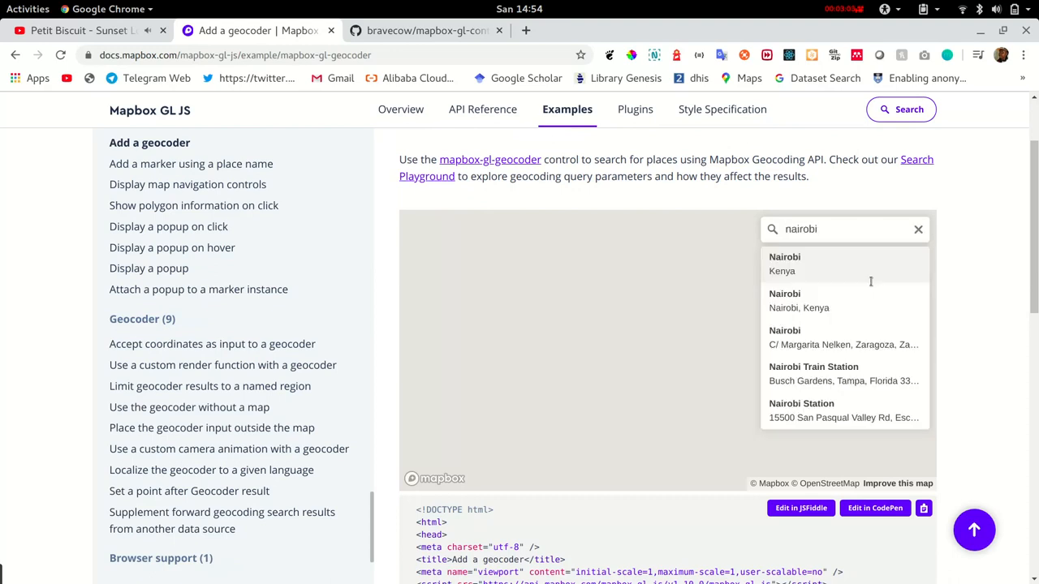
pyautogui.click(812, 263)
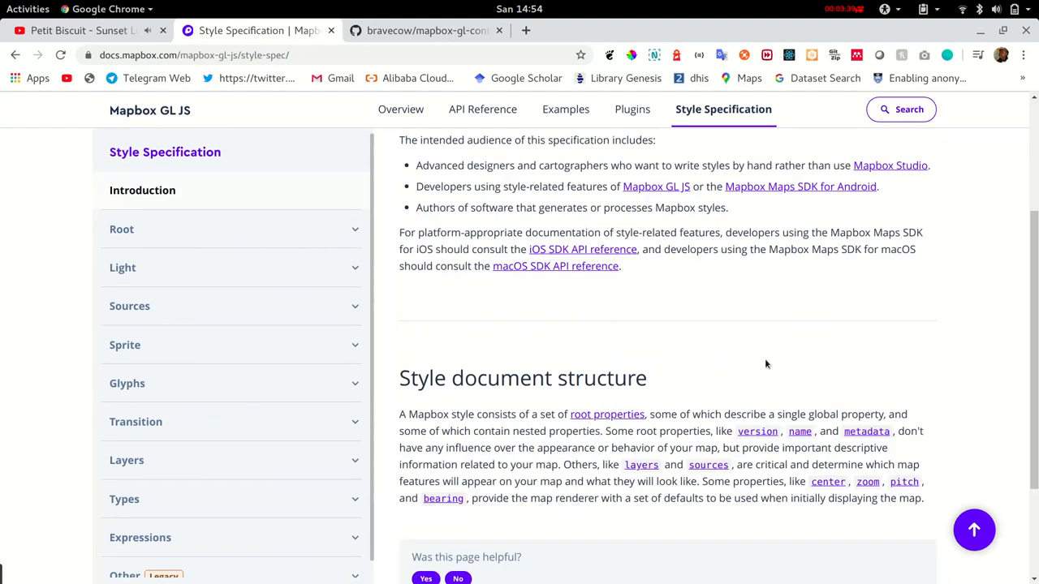
# Read the Style Specification introduction down to its Style document structure section
pyautogui.scroll(-3)
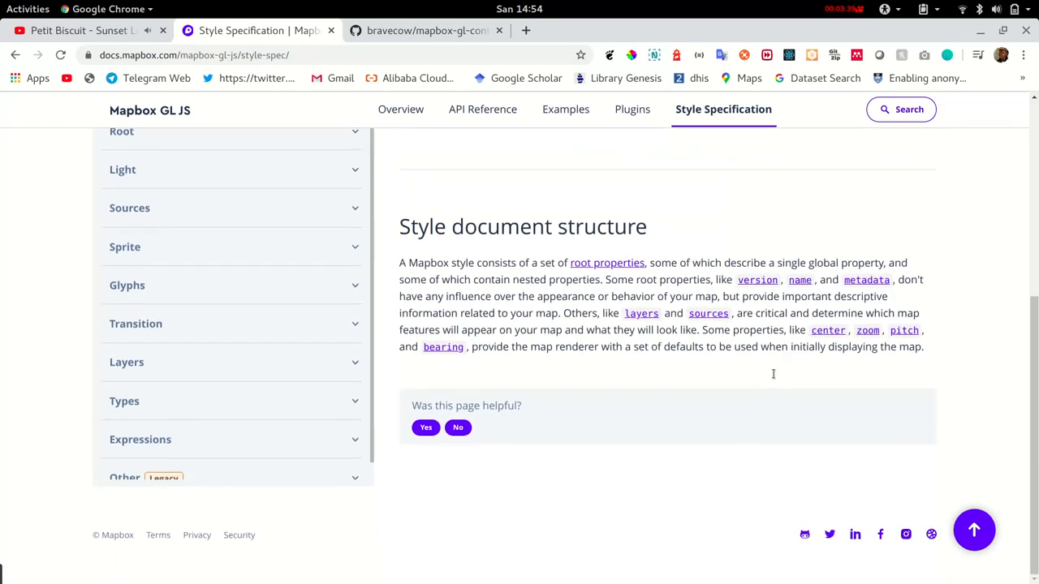
pyautogui.scroll(3)
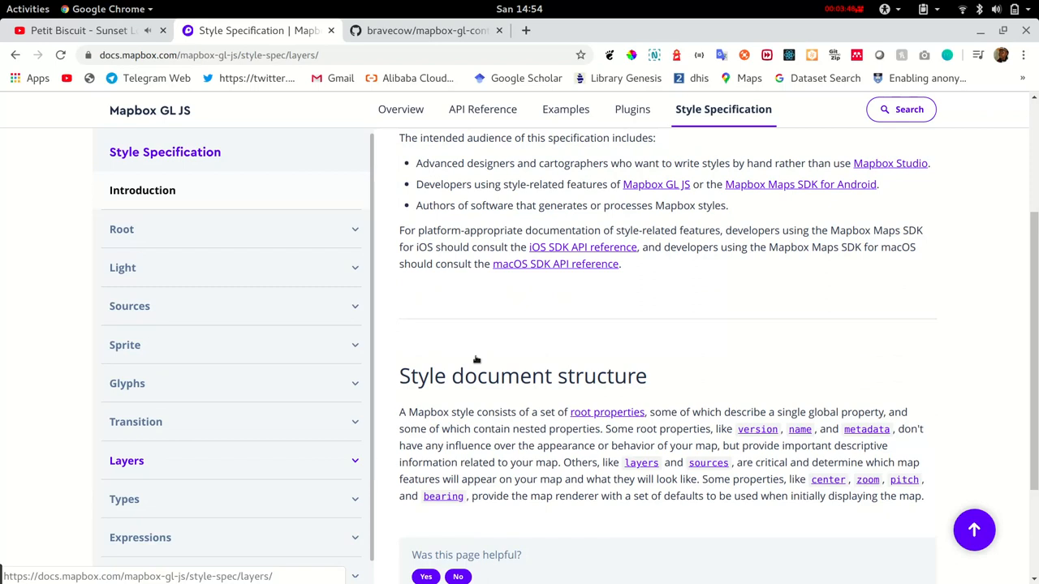
pyautogui.scroll(-3)
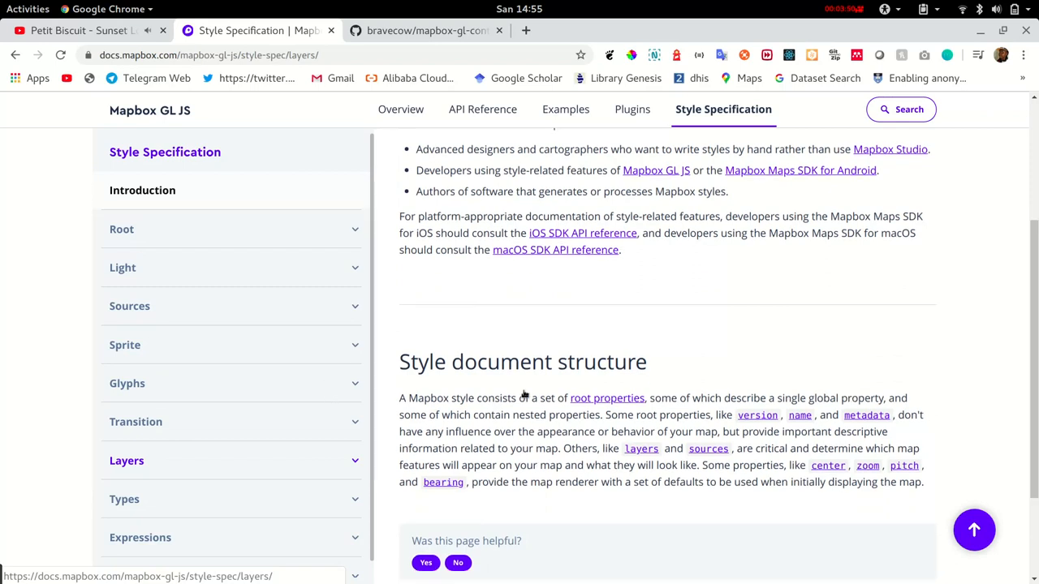
# Browse the Layers page's layer properties such as minzoom, paint and source
pyautogui.click(127, 461)
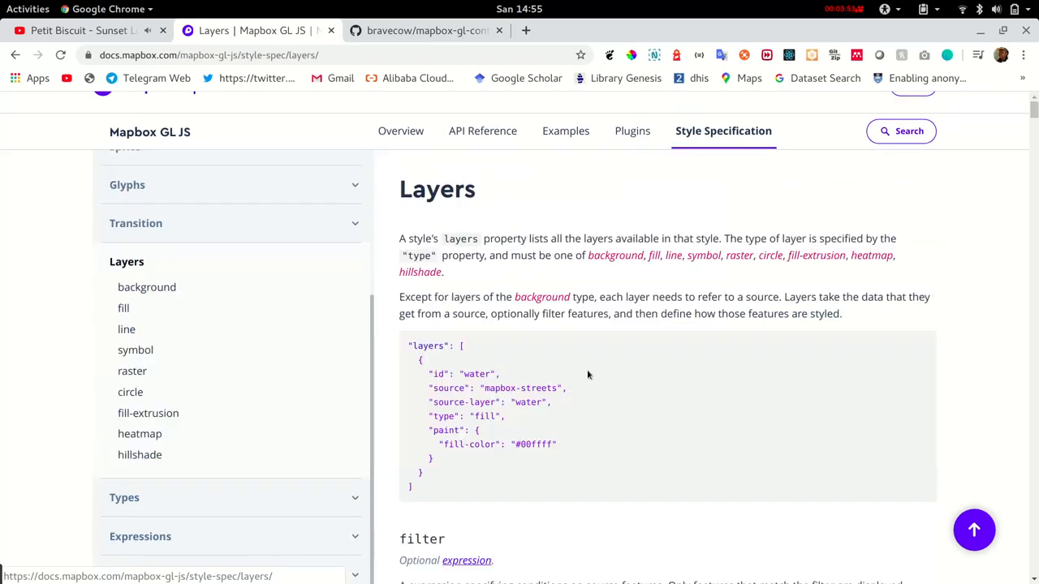
pyautogui.scroll(-3)
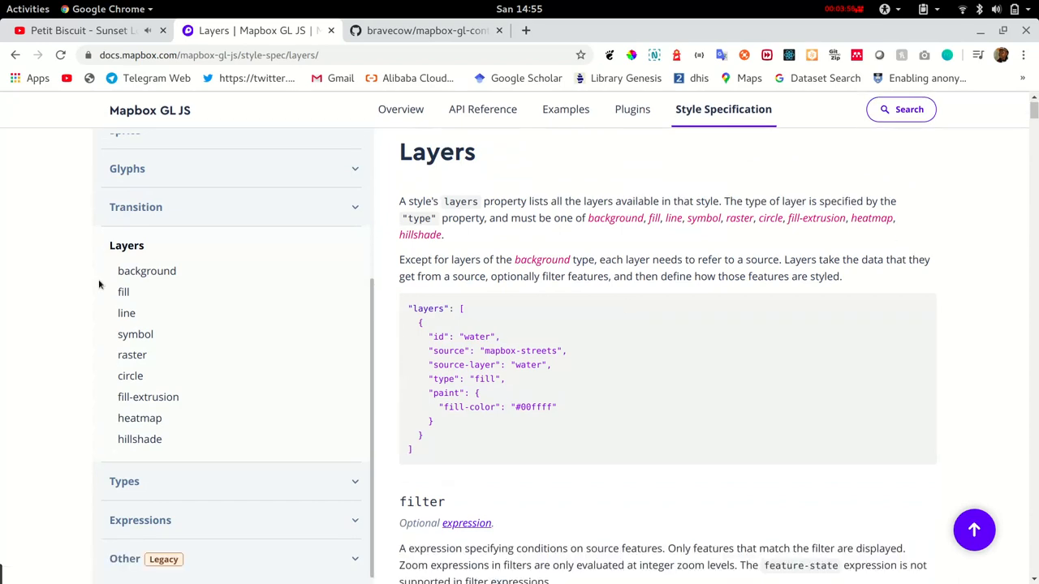
pyautogui.moveTo(123, 292)
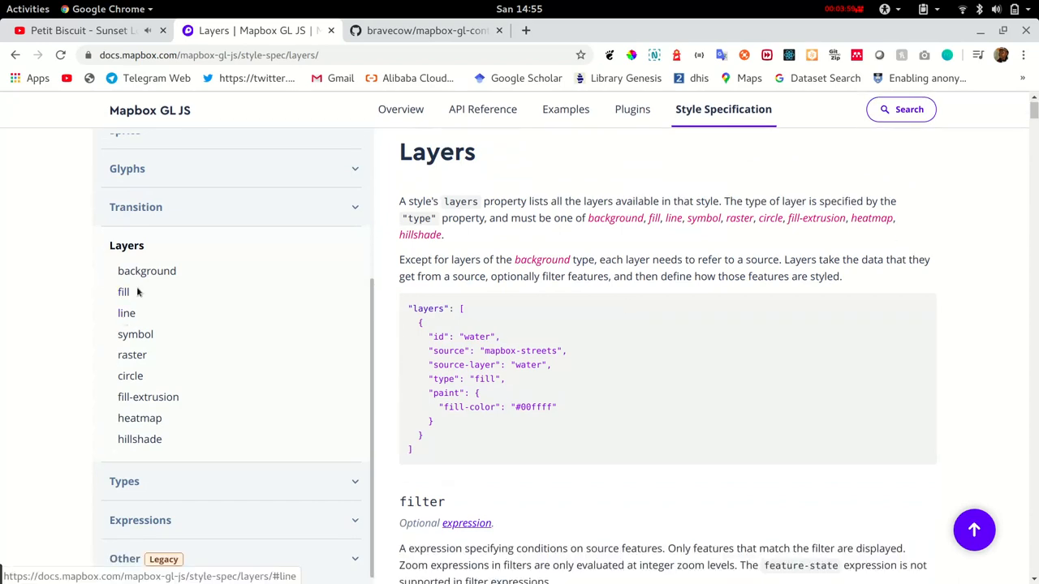
pyautogui.scroll(-3)
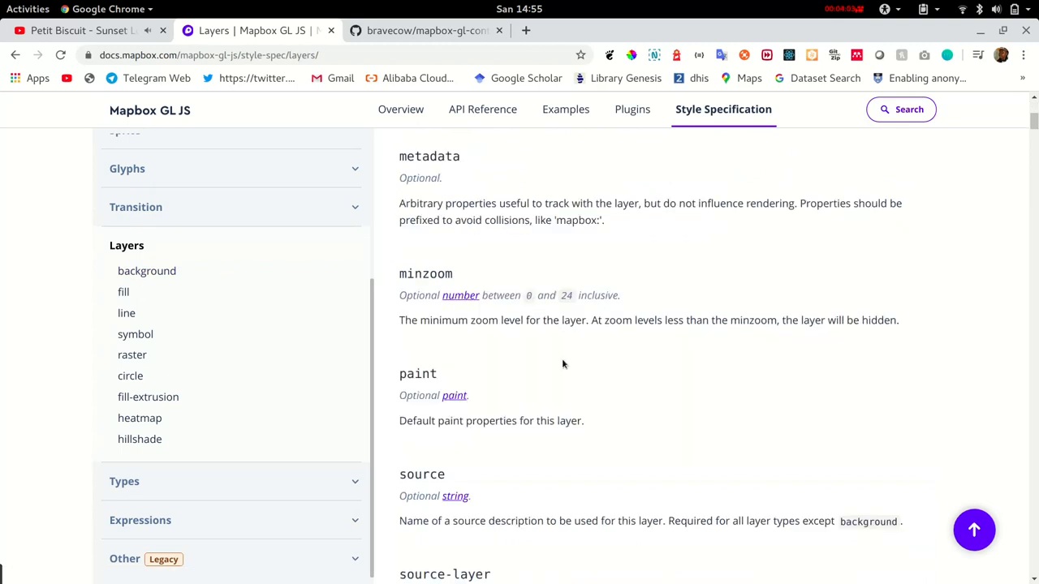
pyautogui.scroll(-3)
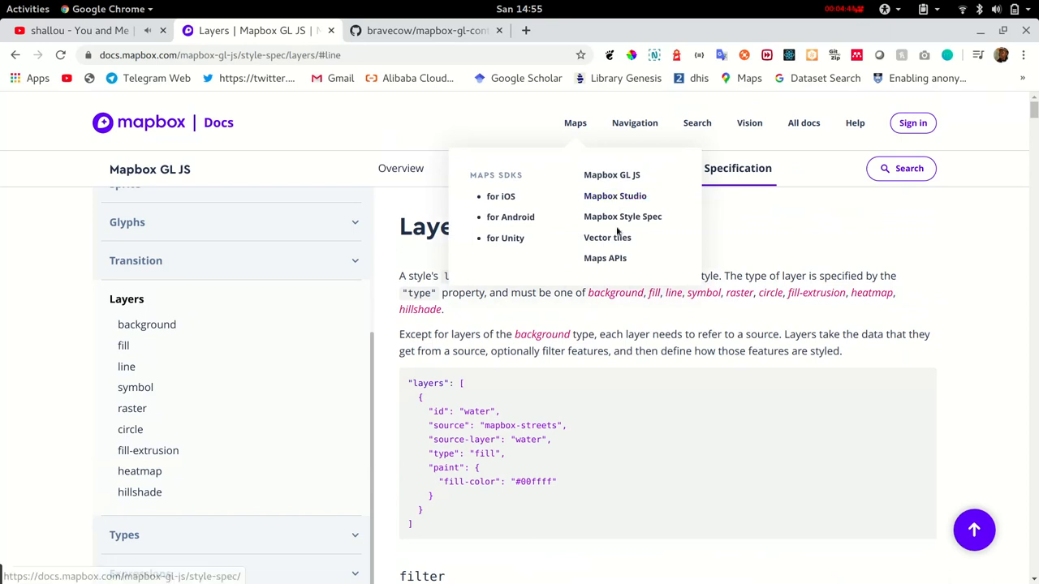
pyautogui.moveTo(623, 216)
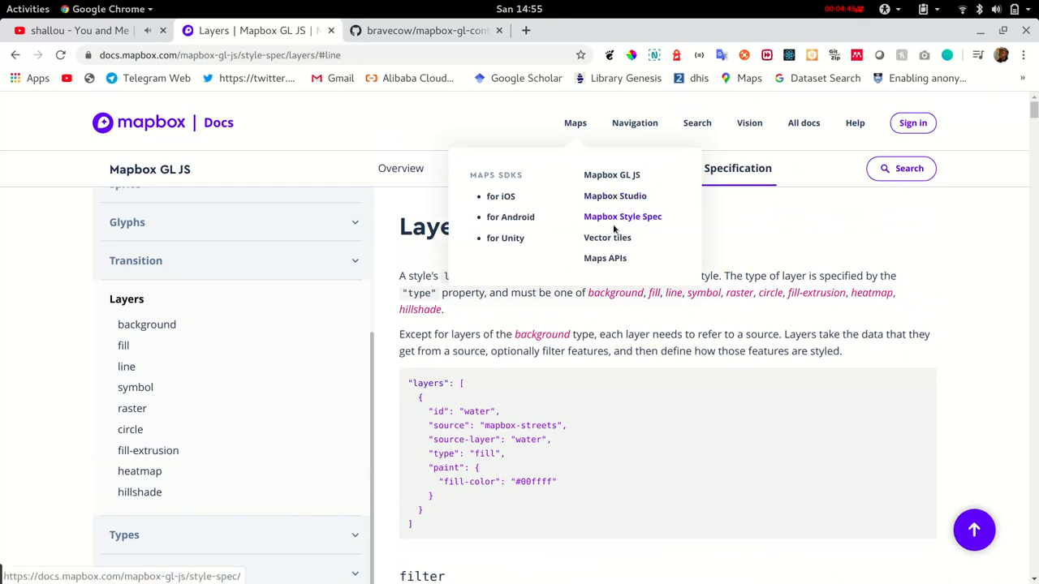
pyautogui.moveTo(604, 258)
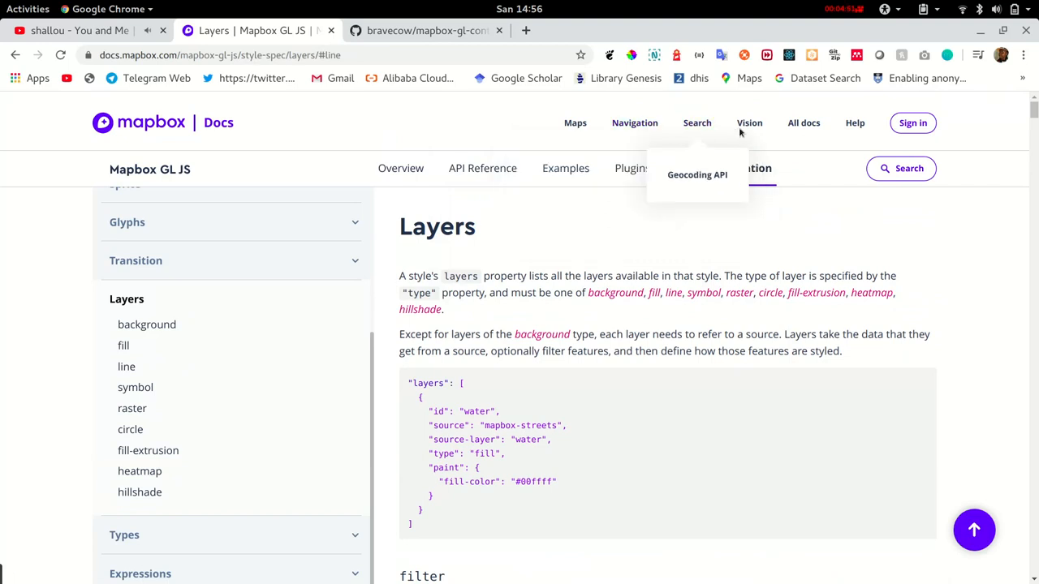
pyautogui.moveTo(750, 123)
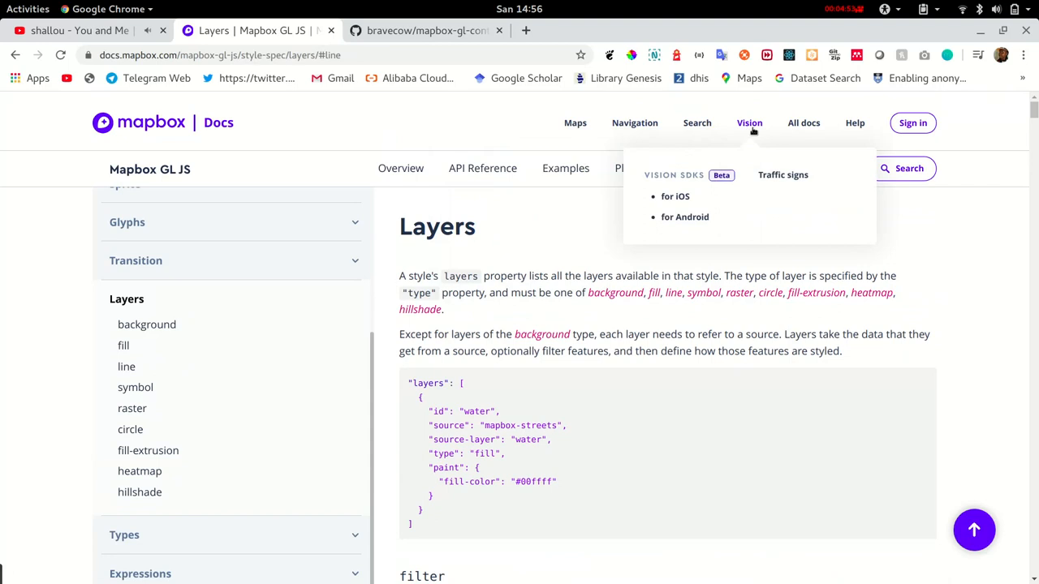